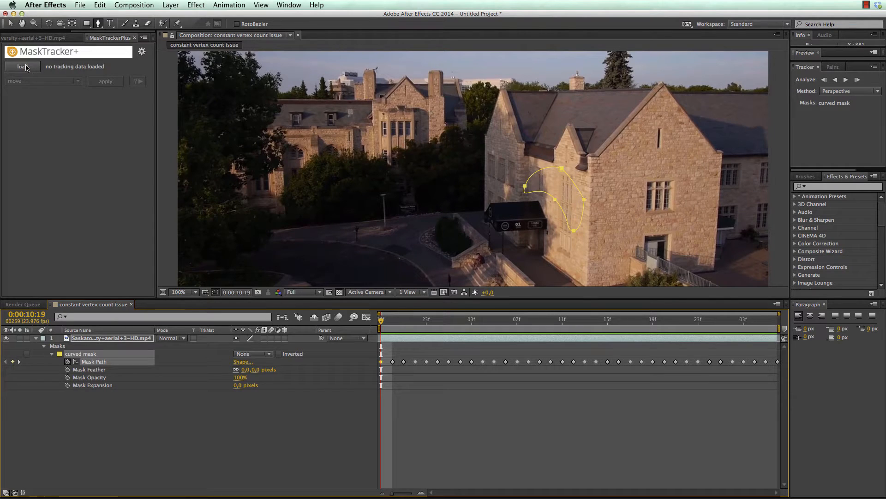
- Load the curved mask's tracking data into MaskTracker+, triggering a vertex-count error at frames 260–261
left_click(22, 66)
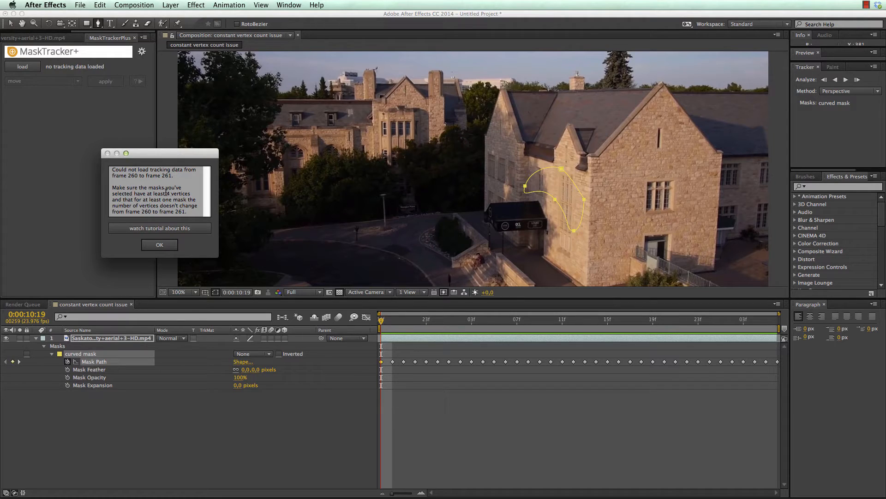
mouse_move(533, 192)
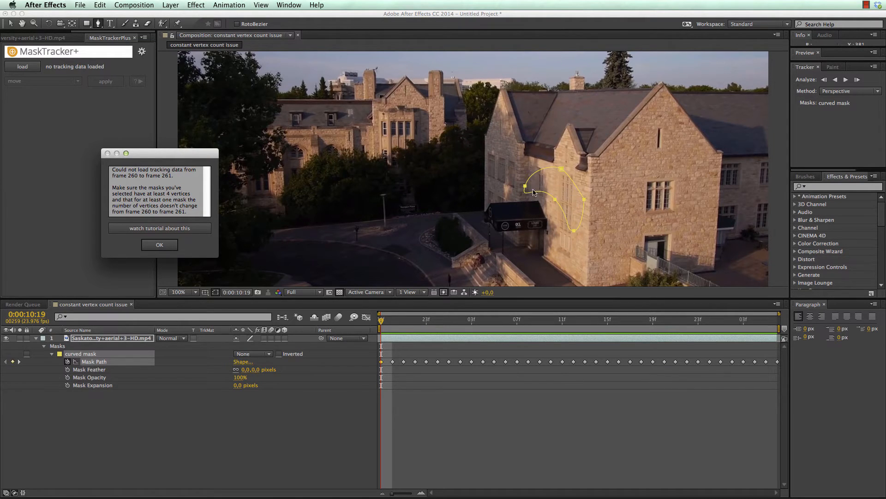
mouse_move(569, 177)
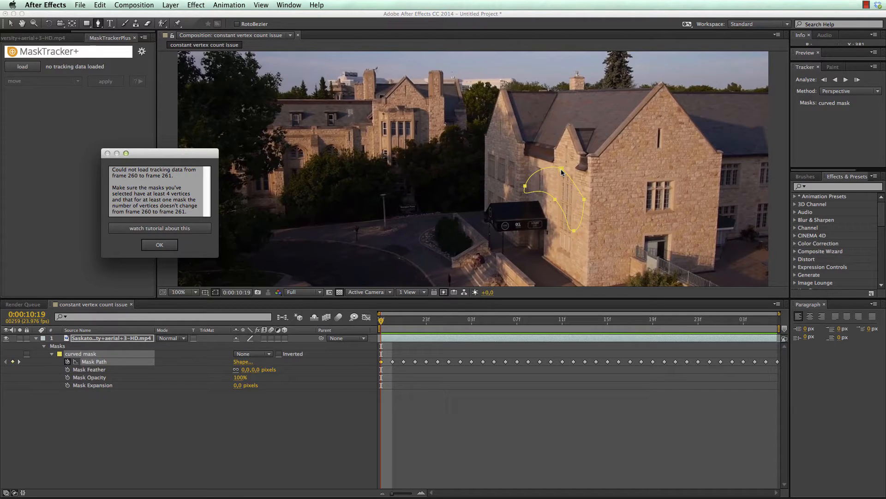
mouse_move(578, 193)
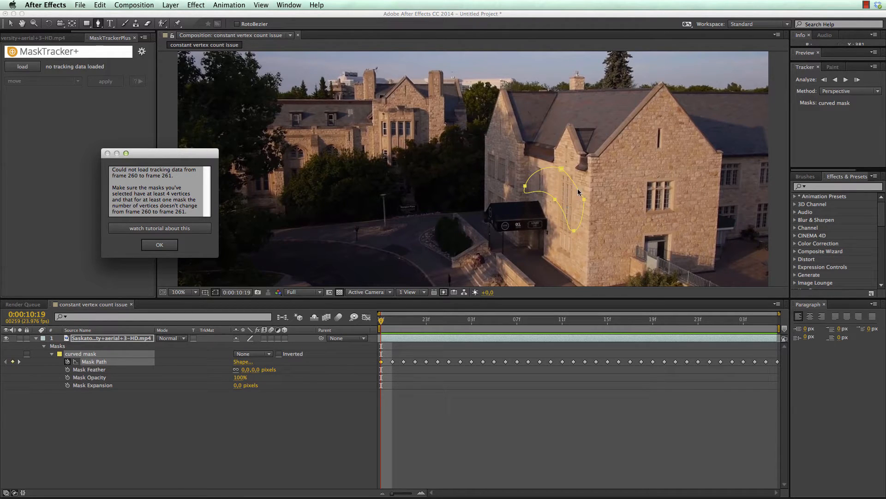
mouse_move(570, 179)
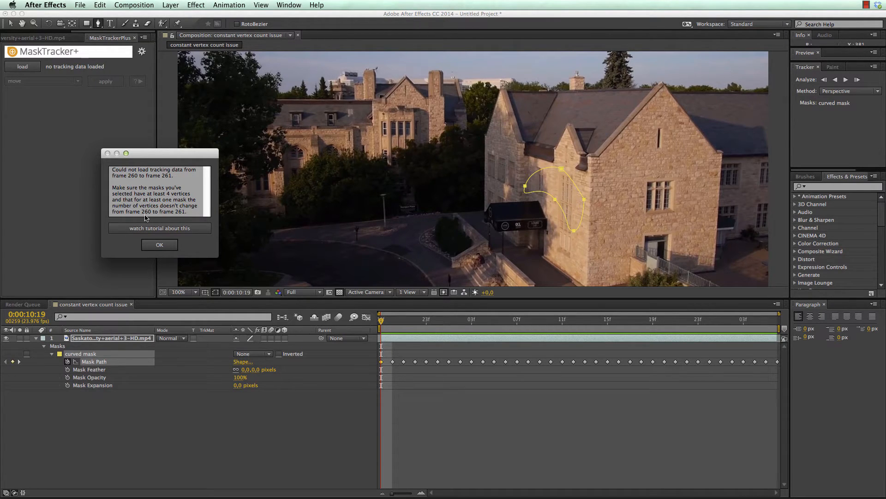
mouse_move(186, 216)
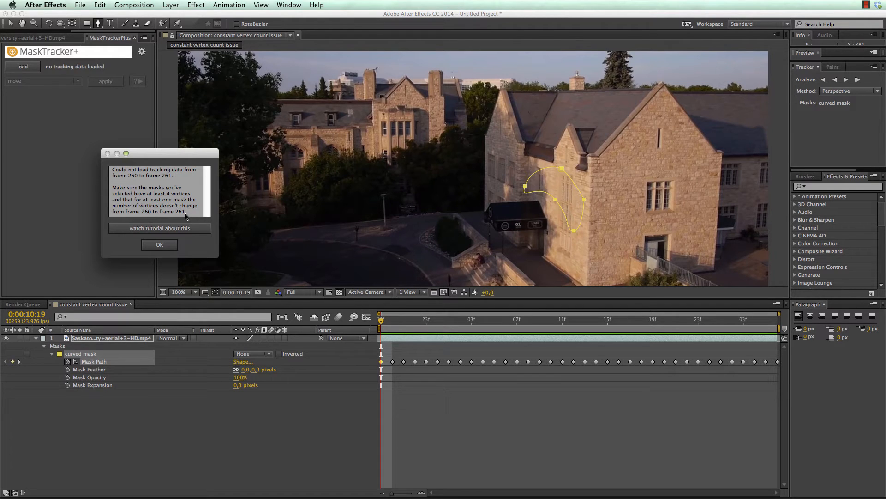
mouse_move(172, 218)
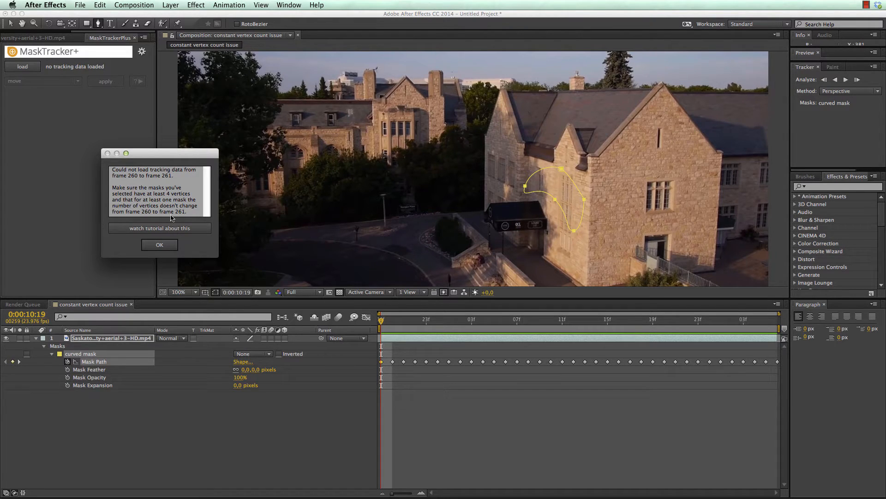
- Dismiss the MaskTracker+ vertex-count error and inspect the curved mask at frame 261
left_click(160, 244)
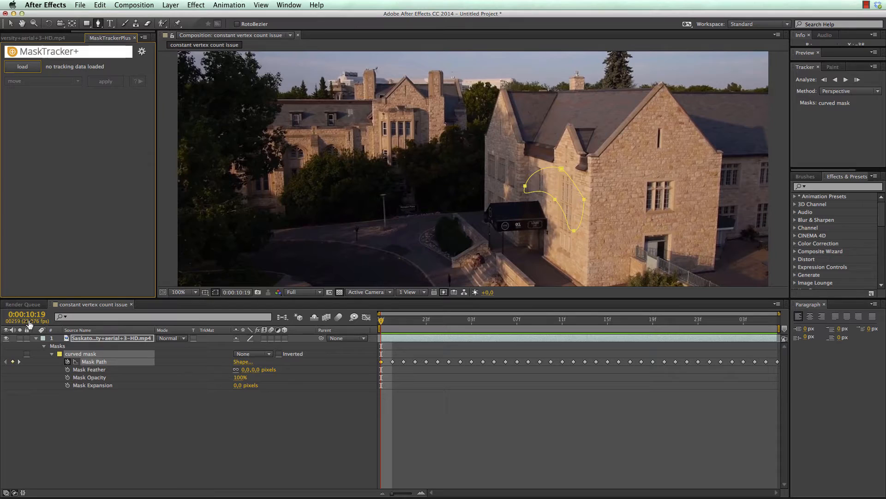
mouse_move(380, 322)
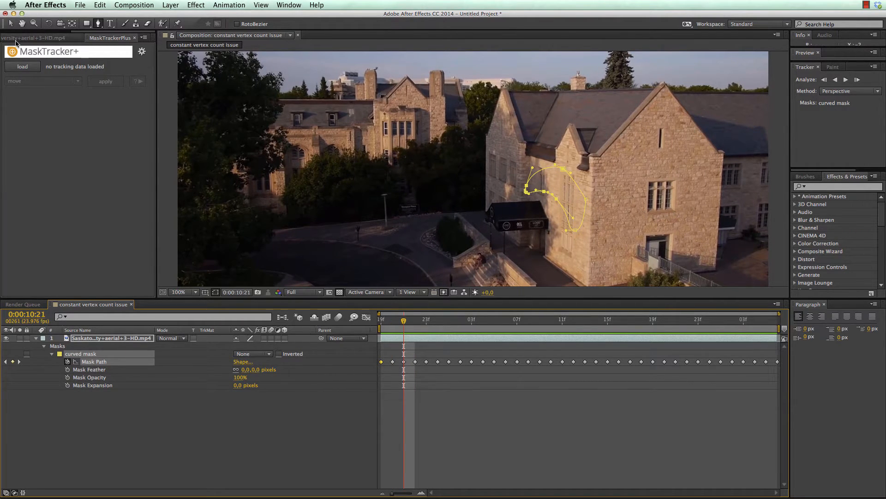
left_click(804, 66)
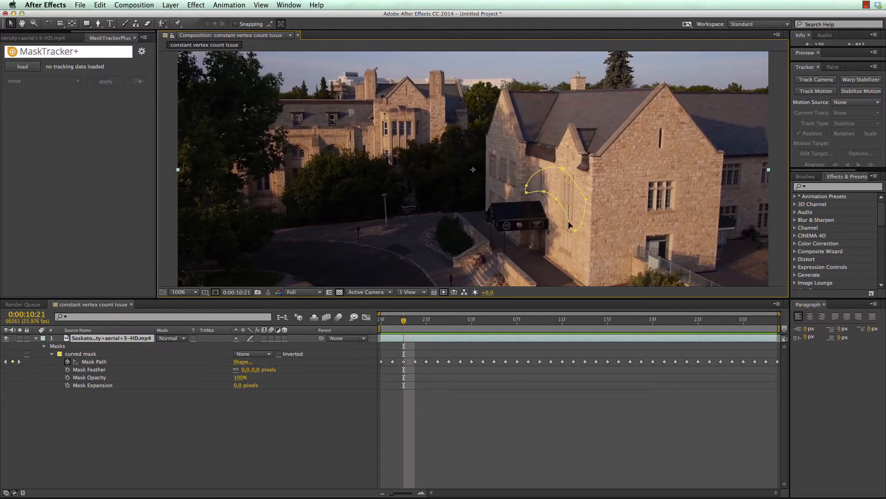
mouse_move(563, 170)
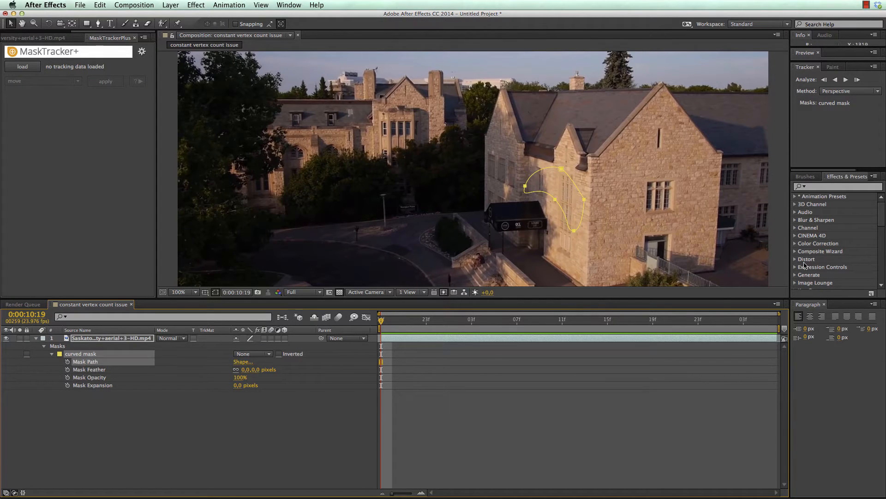
- Re-track the curved mask using Position, Scale, Rotation, then load its data into MaskTracker+
left_click(851, 90)
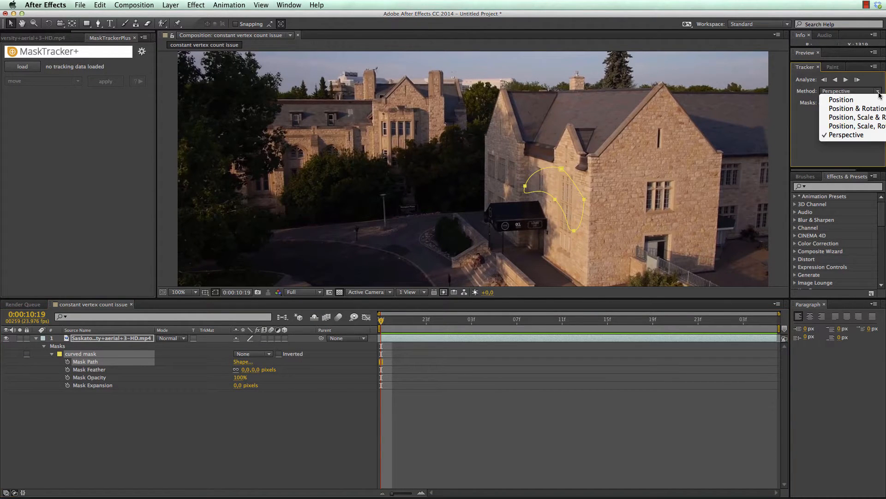
mouse_move(846, 134)
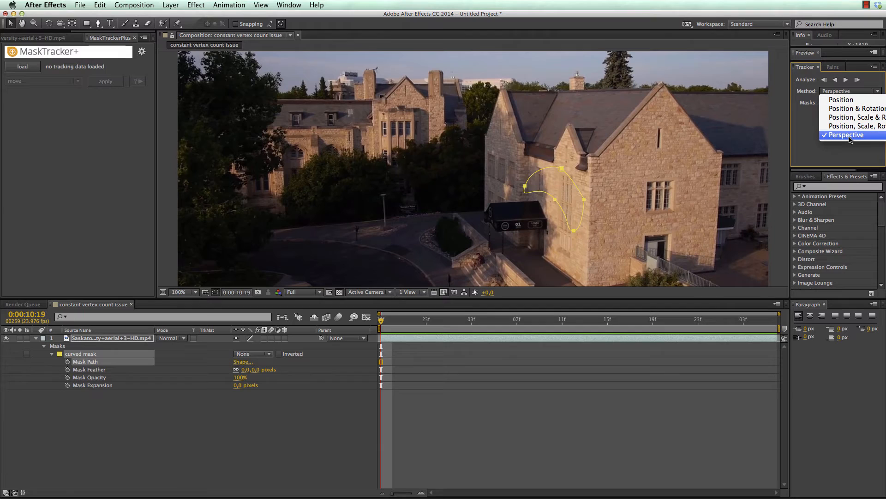
mouse_move(854, 126)
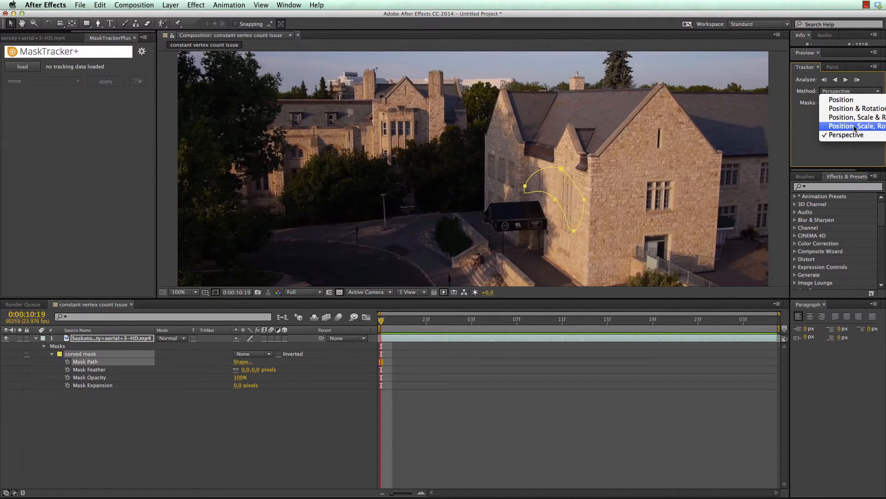
mouse_move(856, 117)
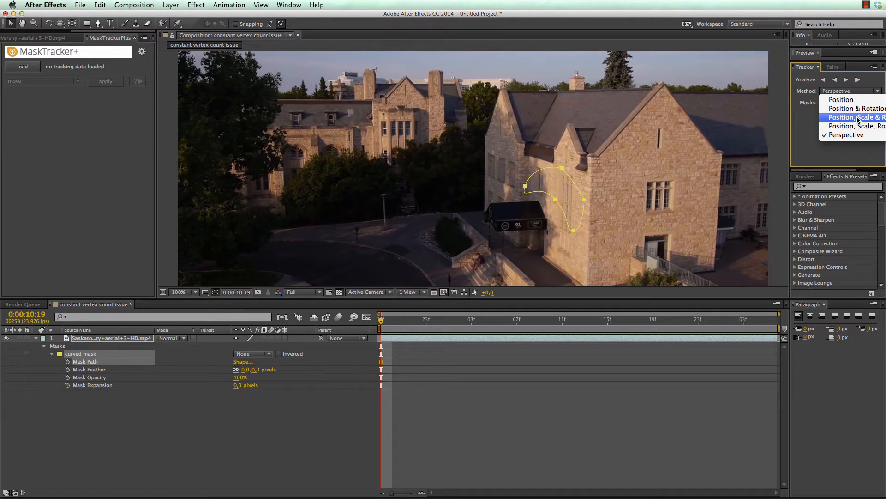
mouse_move(853, 108)
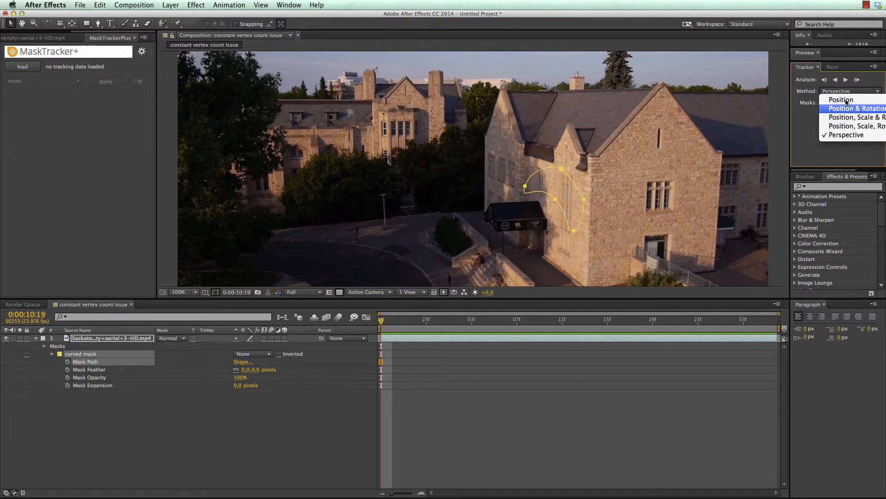
left_click(854, 126)
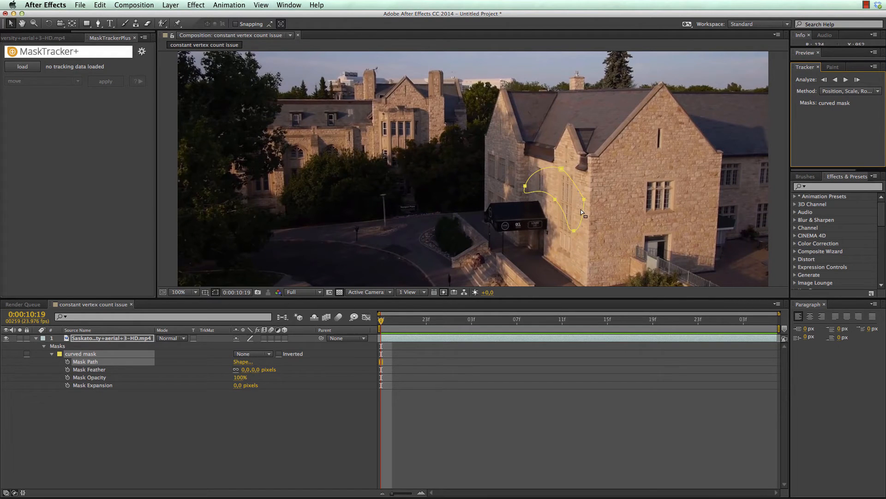
left_click(847, 79)
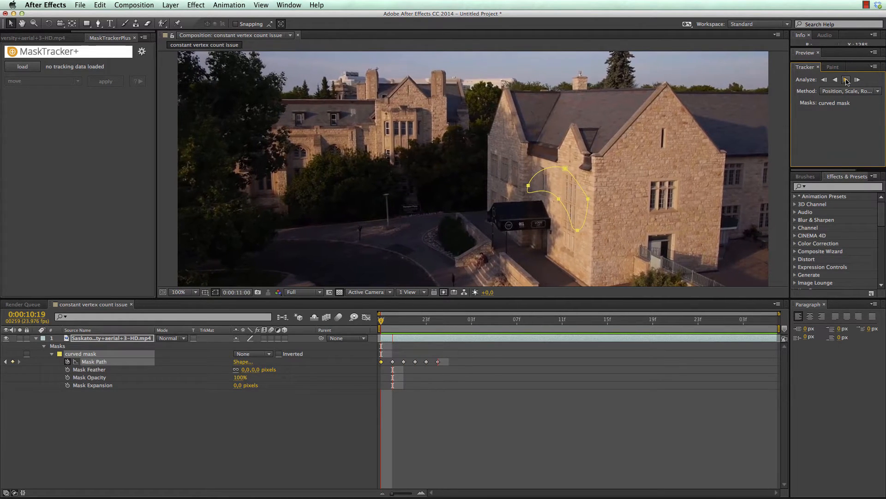
left_click(846, 79)
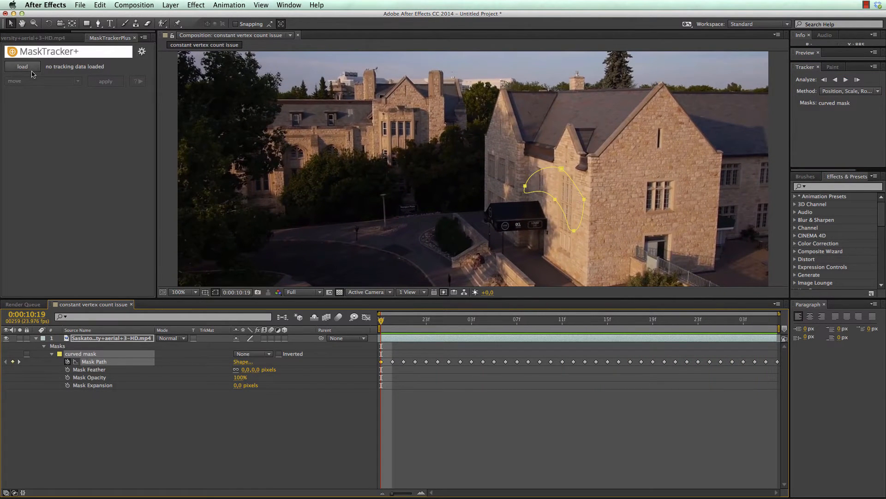
left_click(22, 66)
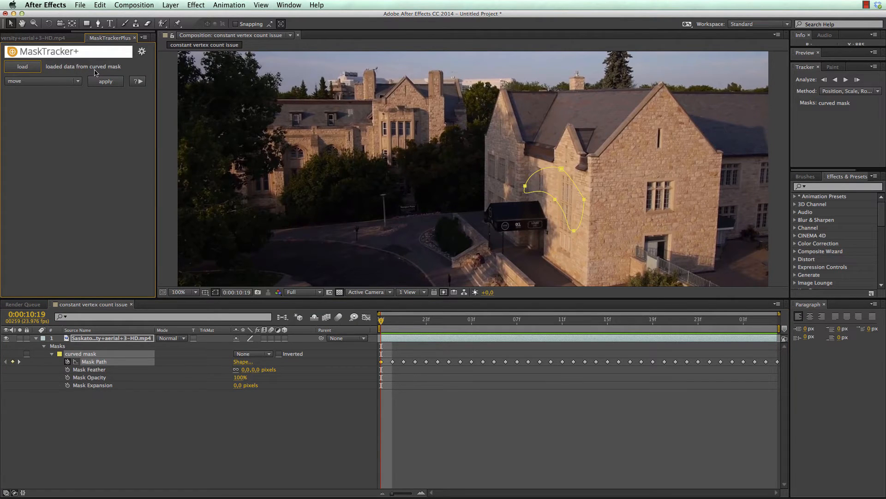
- Track the mask forward along the building wall, then remove that track to restore the curved mask
left_click(849, 91)
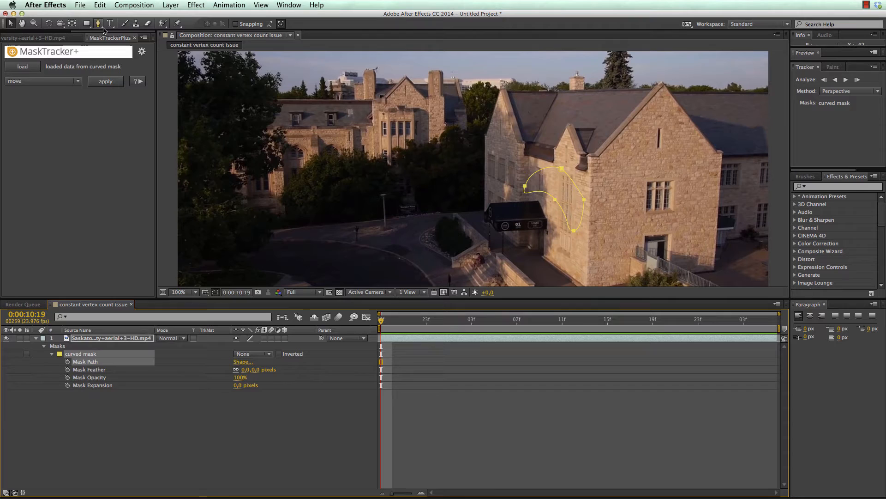
left_click(98, 23)
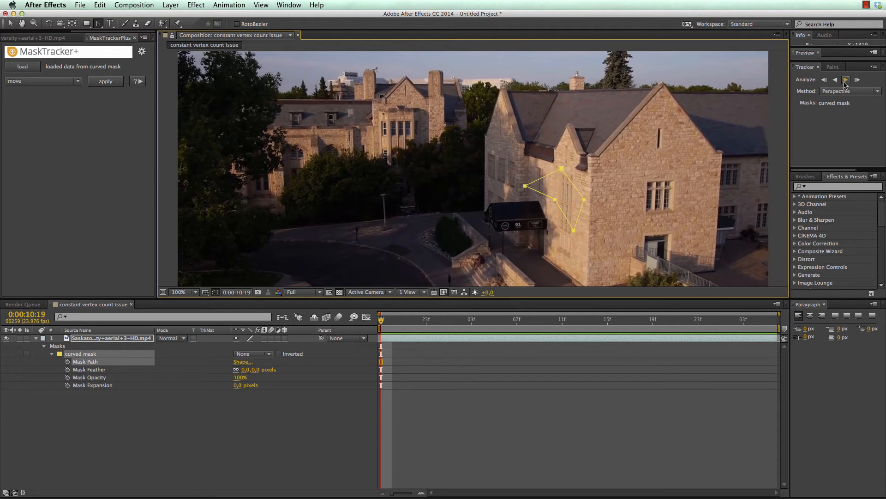
left_click(846, 78)
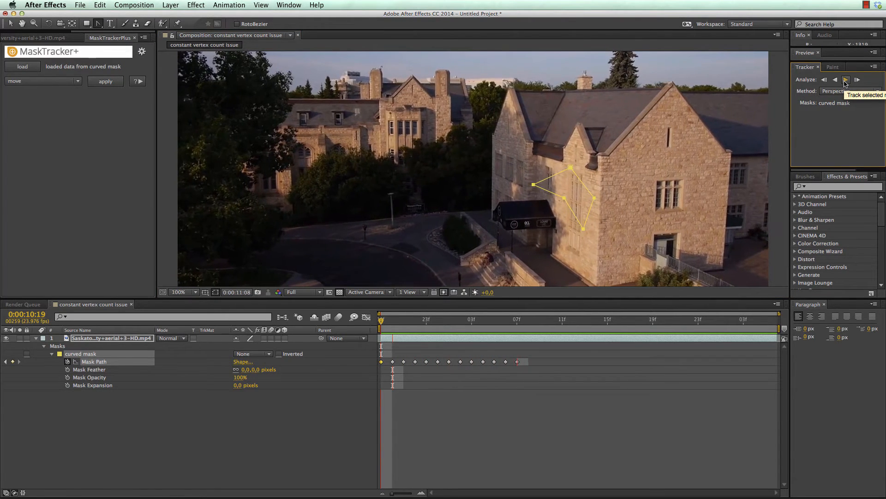
left_click(847, 79)
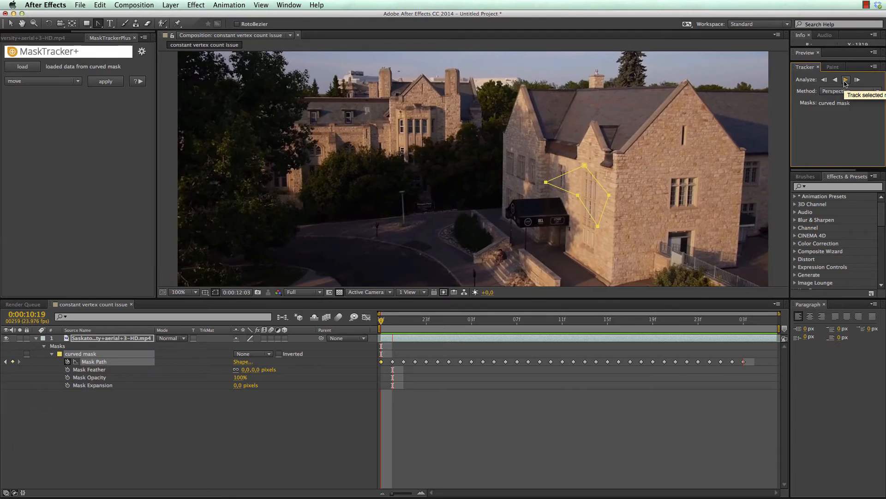
left_click(846, 79)
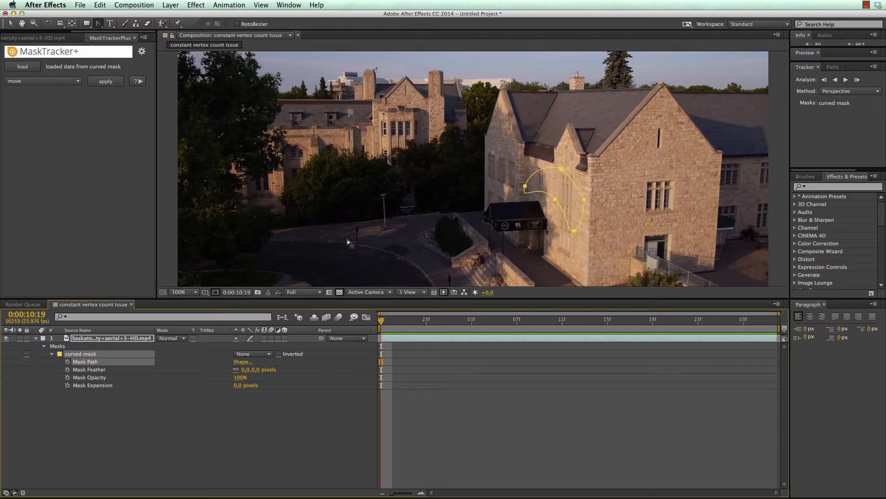
- Add Mask 1 on the wall and track both masks forward one frame
left_click(68, 361)
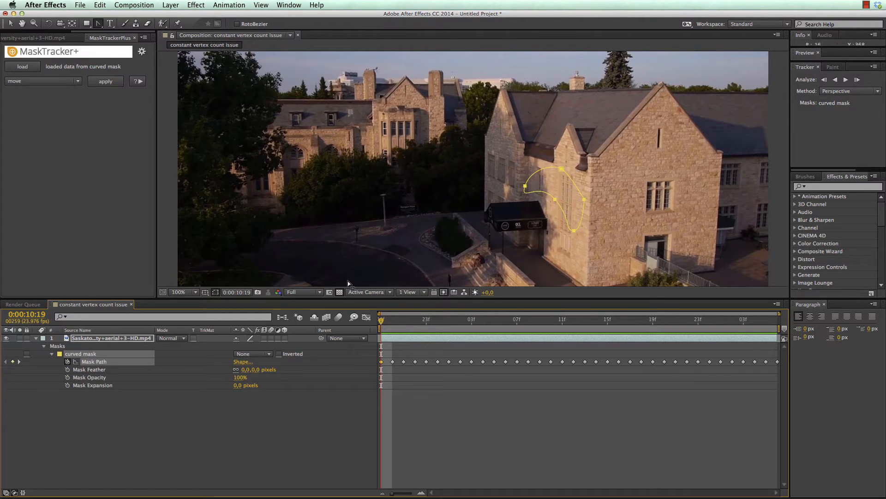
mouse_move(382, 322)
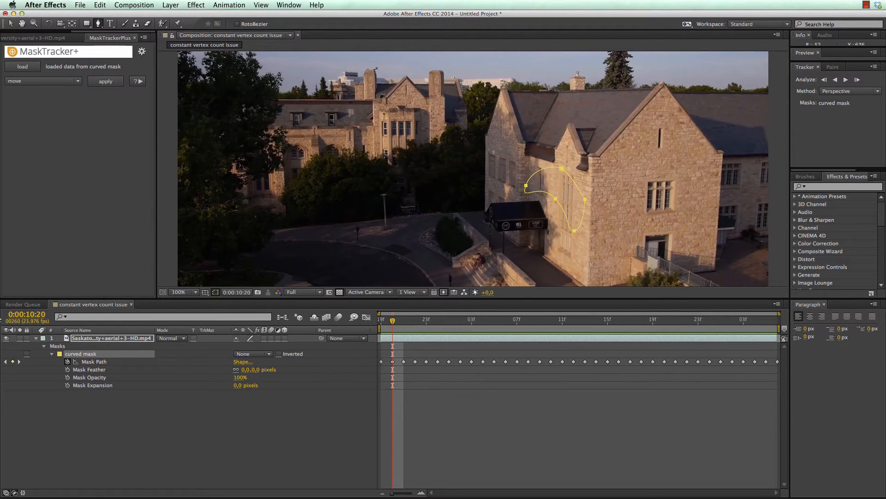
mouse_move(545, 172)
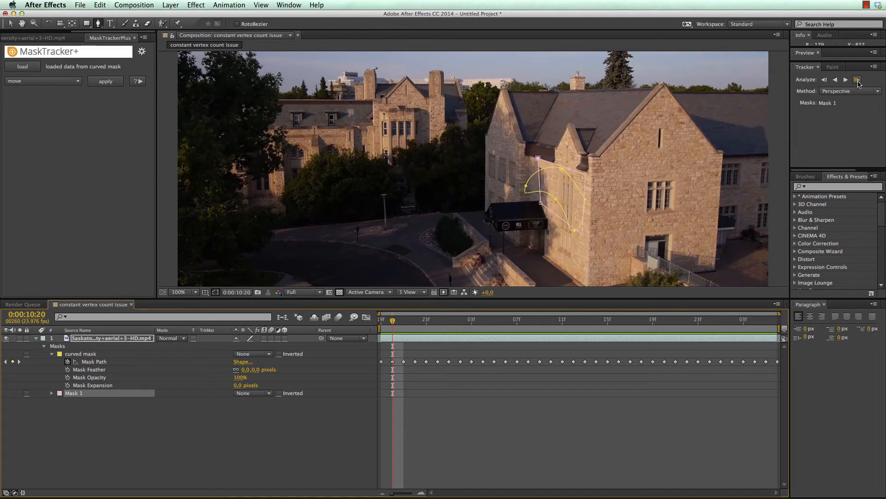
left_click(857, 78)
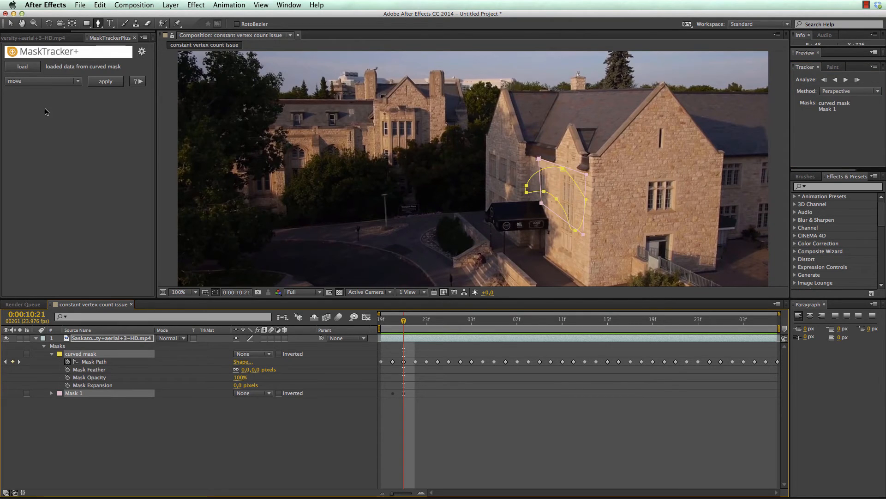
- After another MaskTracker+ vertex-count error, move frames and track Mask 1 forward frame by frame
left_click(105, 81)
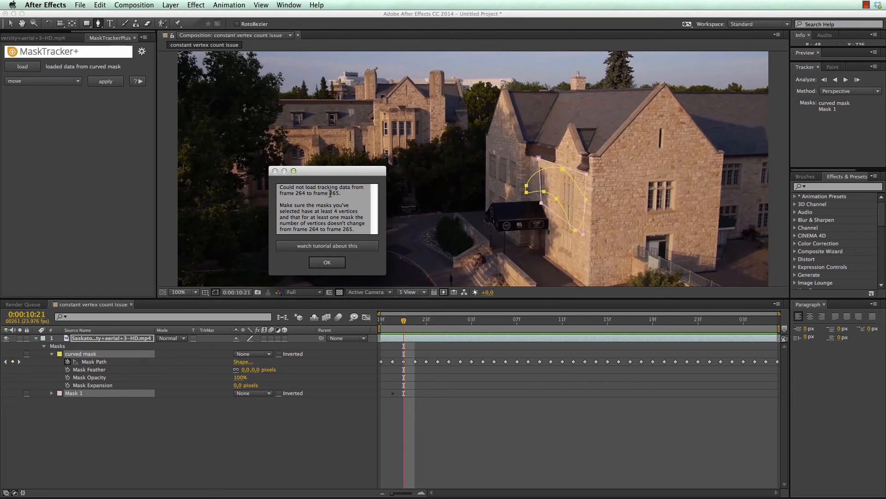
left_click(327, 262)
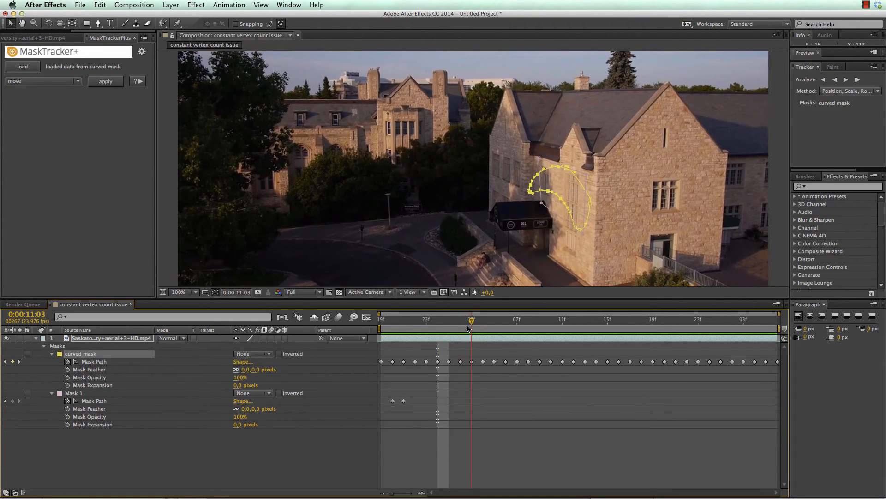
left_click(460, 320)
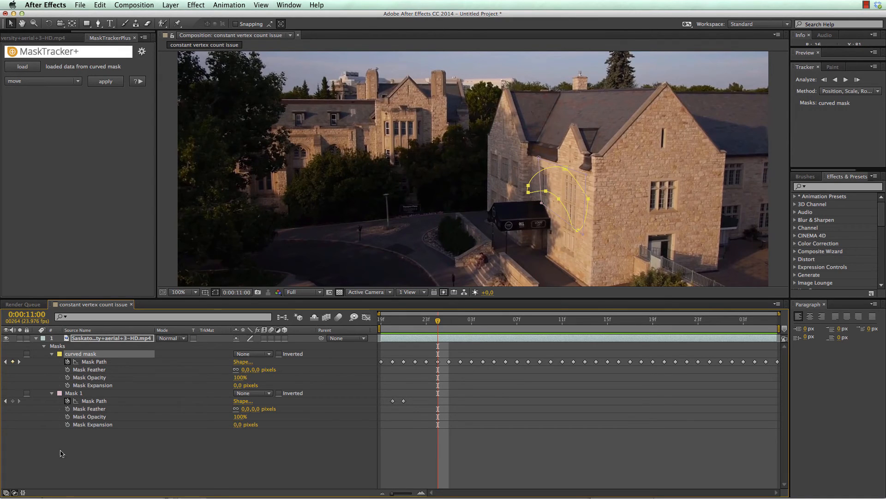
left_click(74, 392)
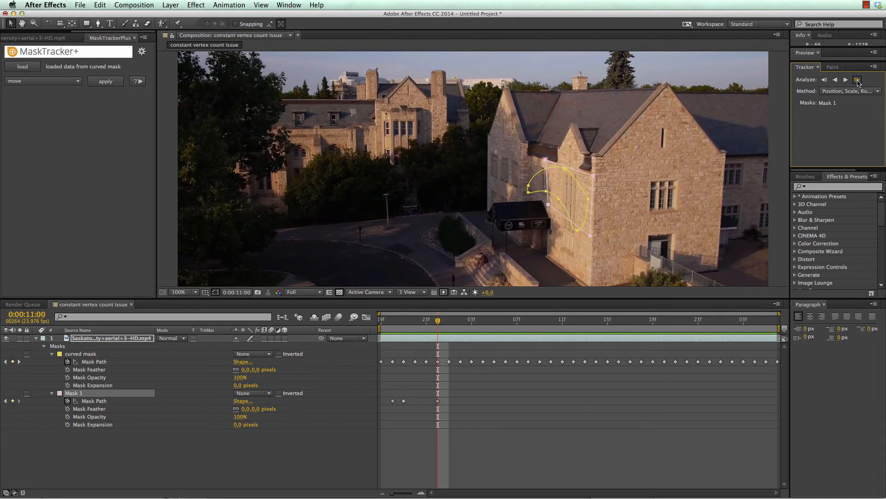
left_click(857, 79)
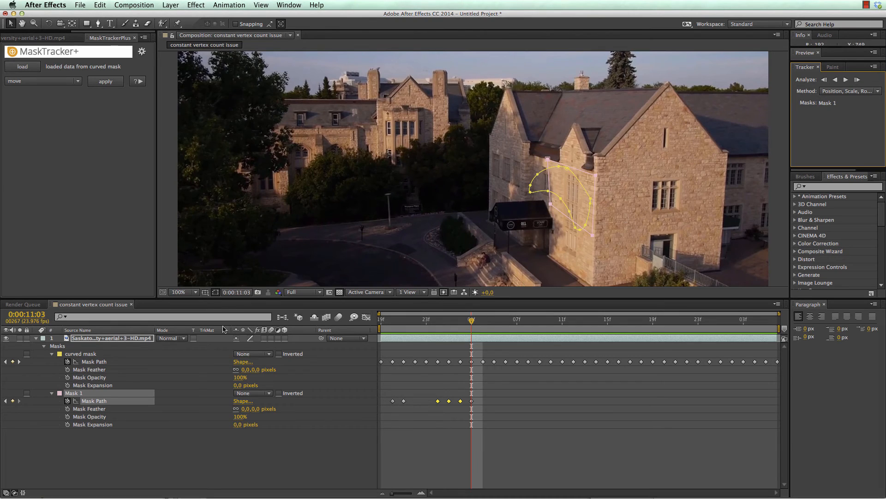
- Select the curved mask with Mask 1, load both into MaskTracker+, and set the method to Perspective
left_click(81, 354)
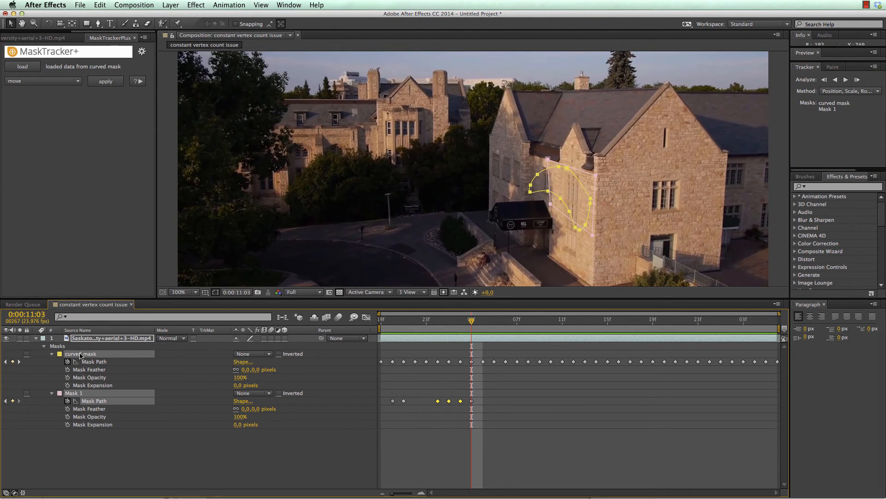
mouse_move(21, 66)
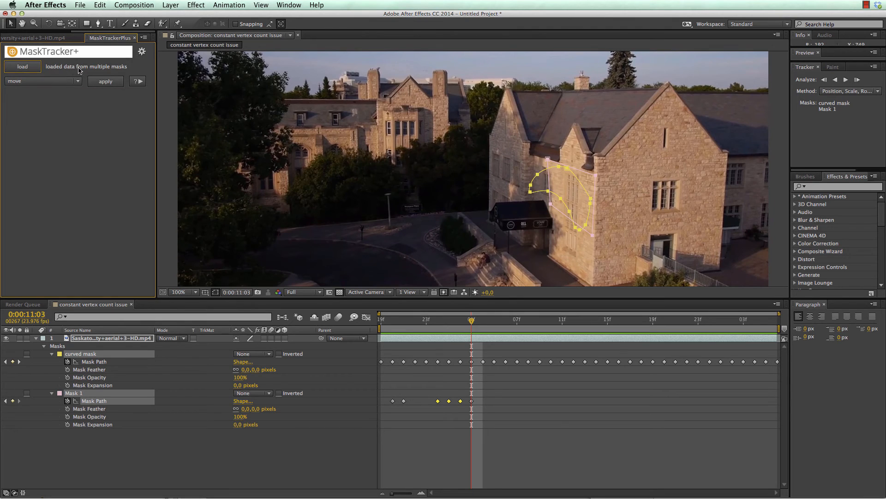
mouse_move(365, 363)
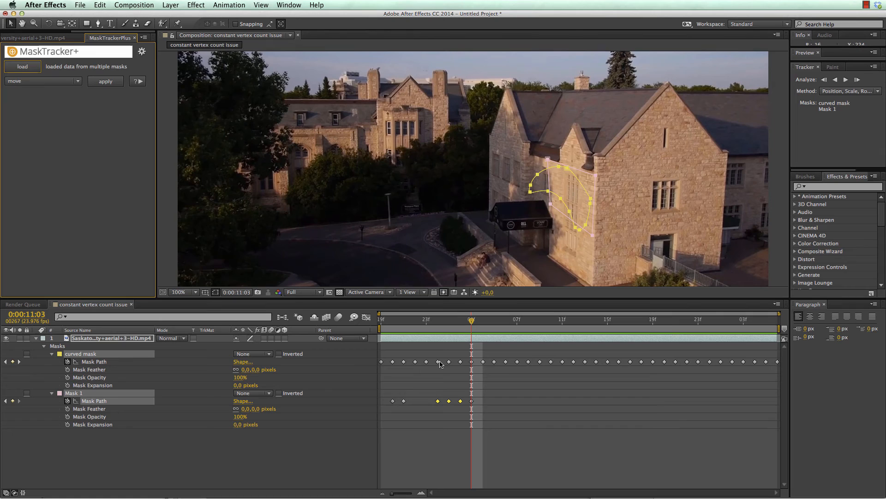
mouse_move(460, 363)
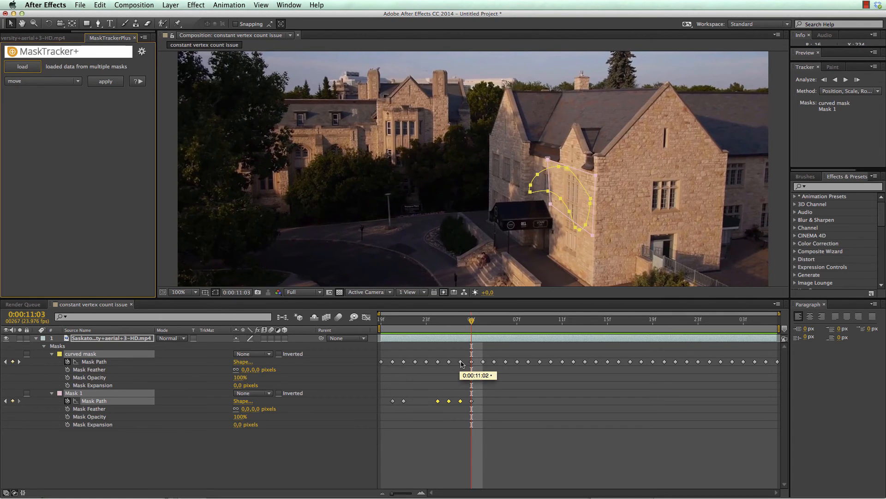
mouse_move(465, 407)
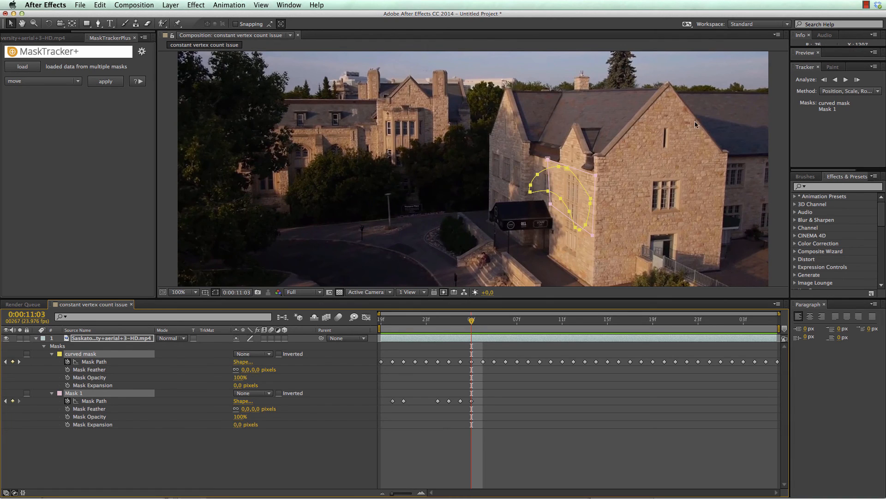
left_click(849, 91)
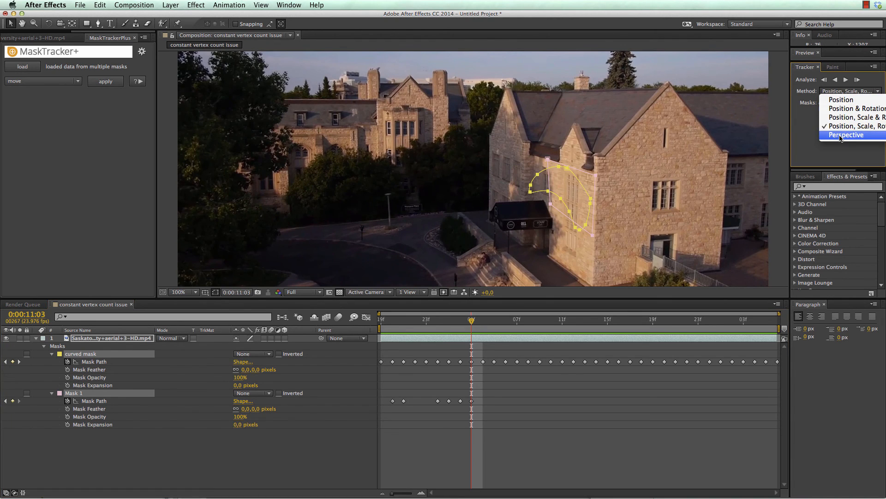
left_click(846, 134)
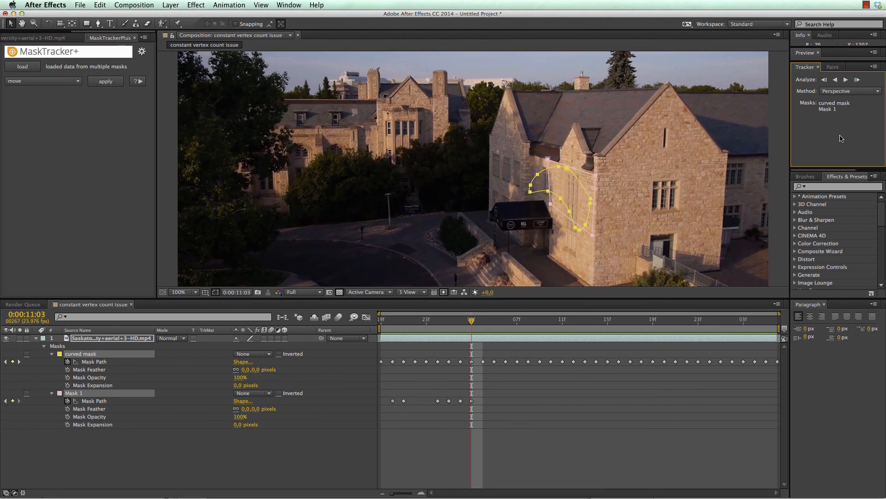
mouse_move(642, 201)
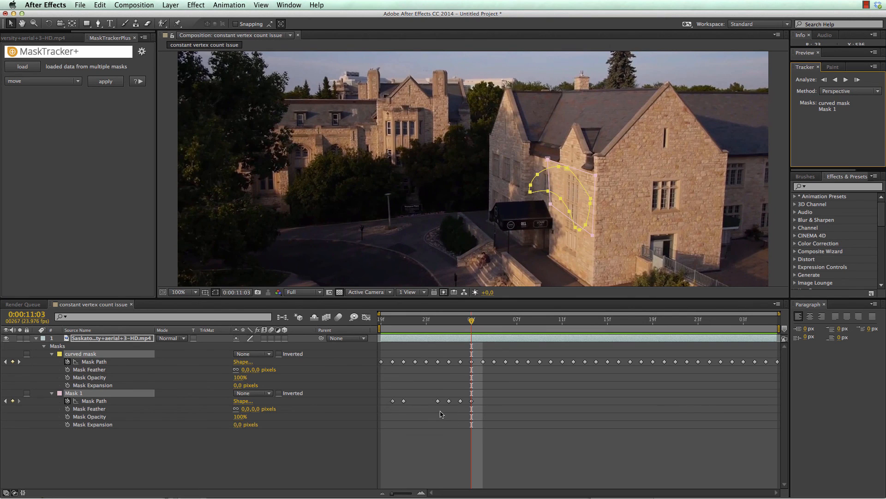
mouse_move(454, 414)
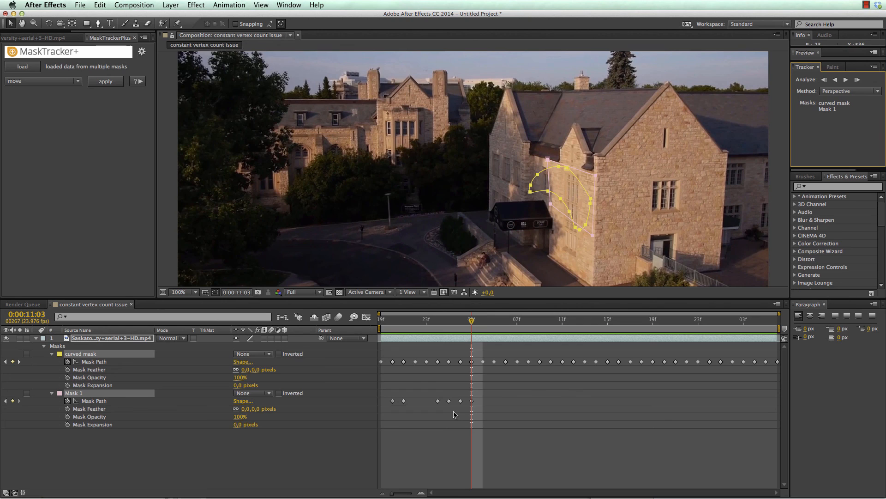
mouse_move(453, 416)
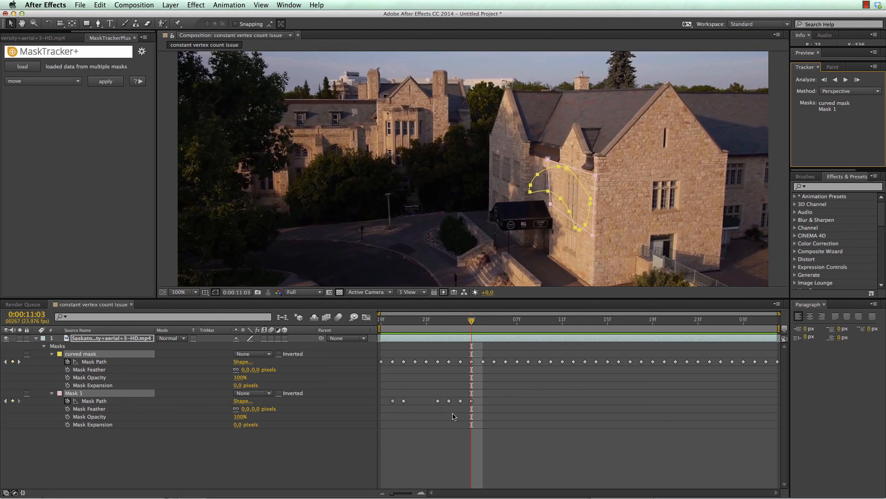